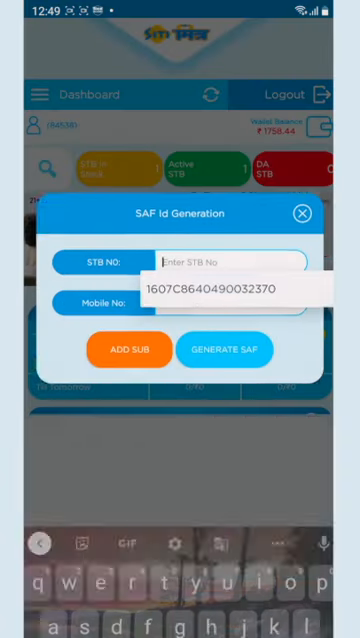
click(216, 288)
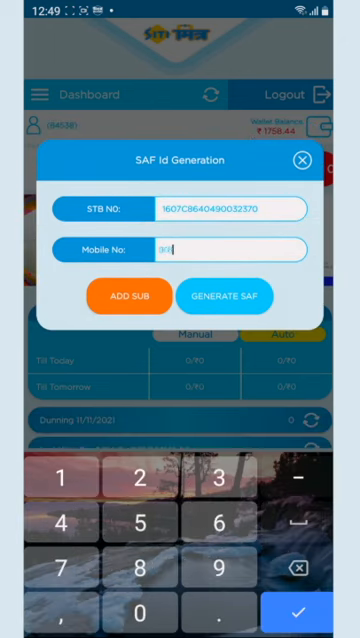
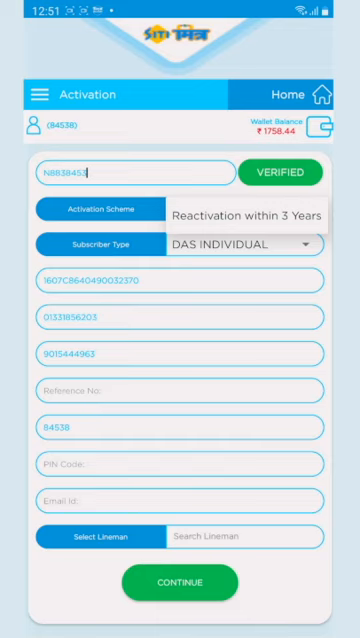
click(244, 208)
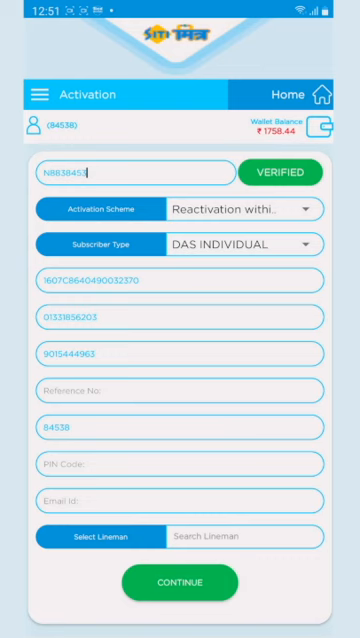
click(180, 470)
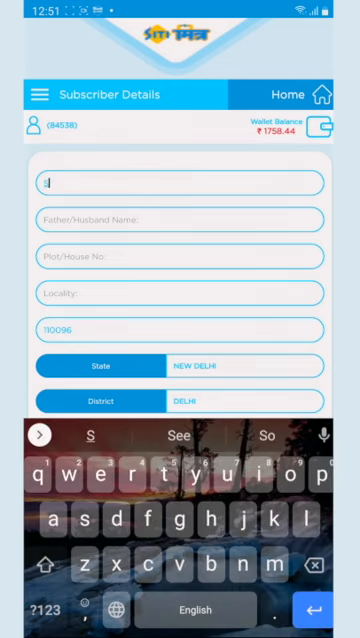
text(Siti Uat)
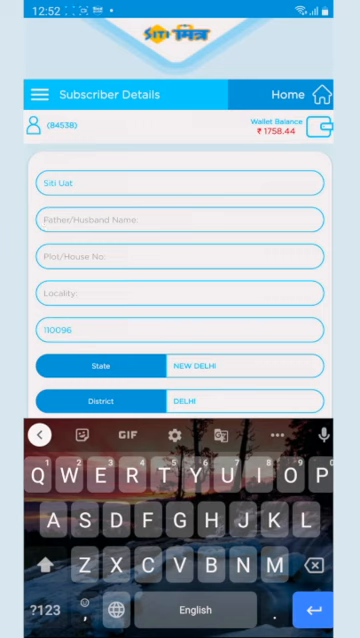
click(36, 610)
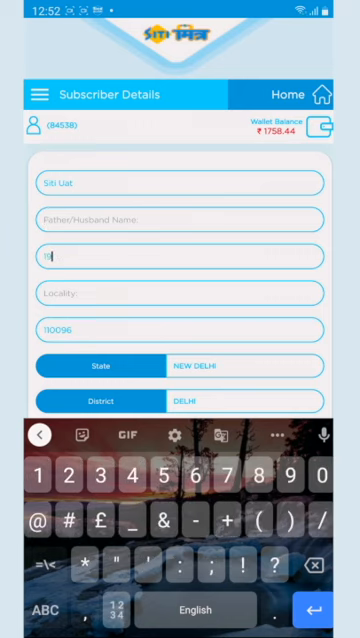
click(42, 608)
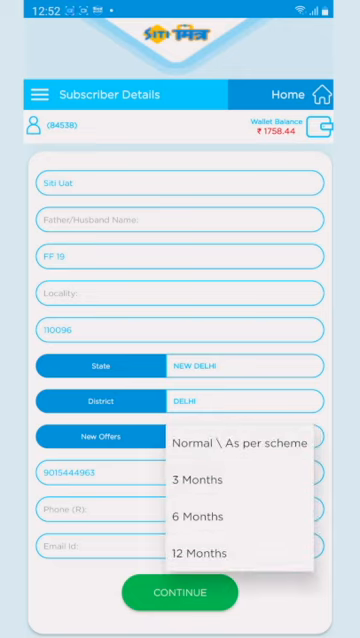
click(240, 440)
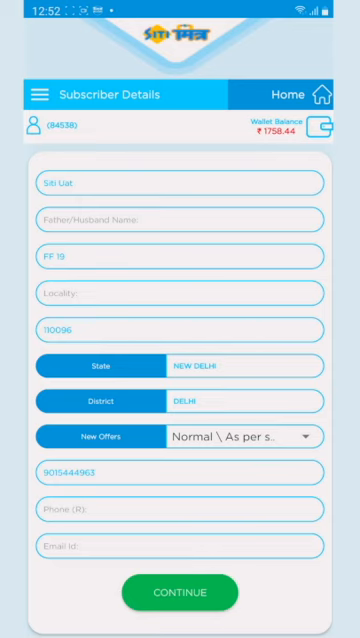
Add six items to the cart from the DPO package list and à la carte channels, including MY SITI 225 Hindi HSM DL NCR.
click(180, 592)
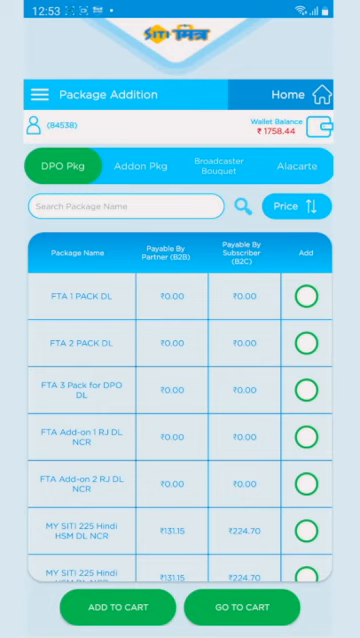
scroll(down, 3)
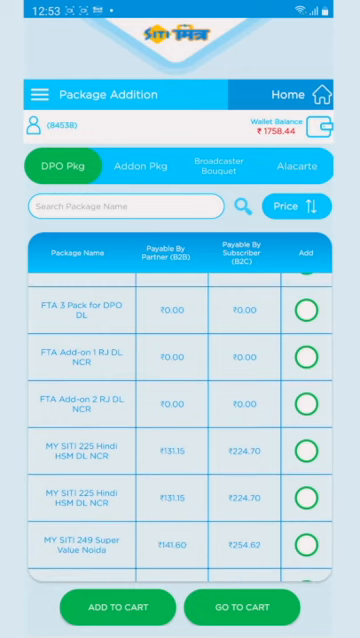
scroll(down, 3)
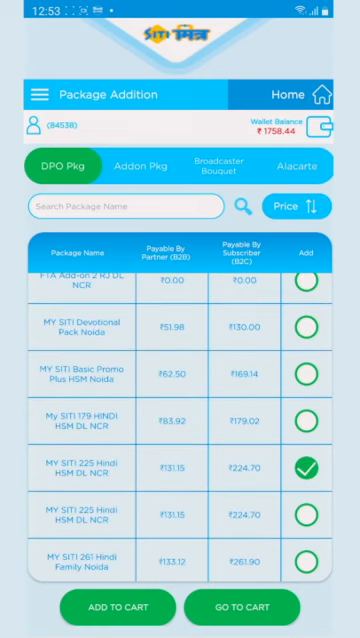
scroll(up, 3)
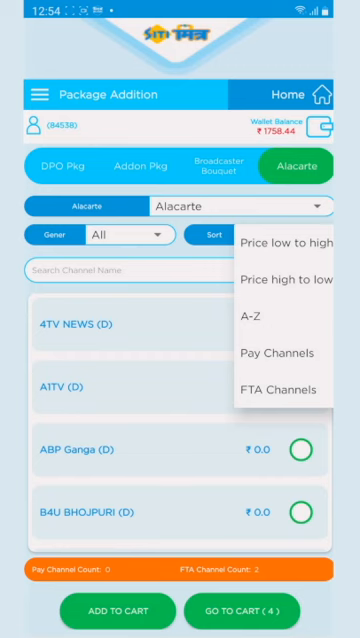
click(274, 612)
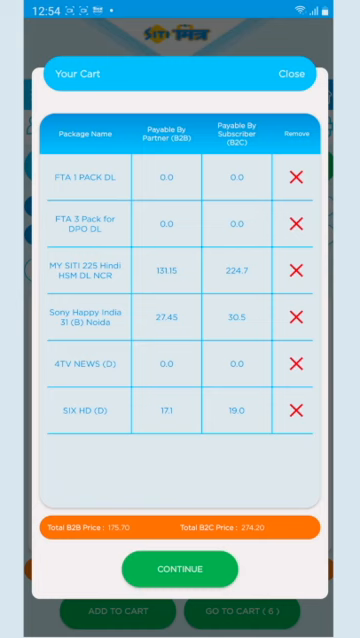
Proceed from the six-item cart and submit the payment summary with 207.33 net payable.
click(180, 568)
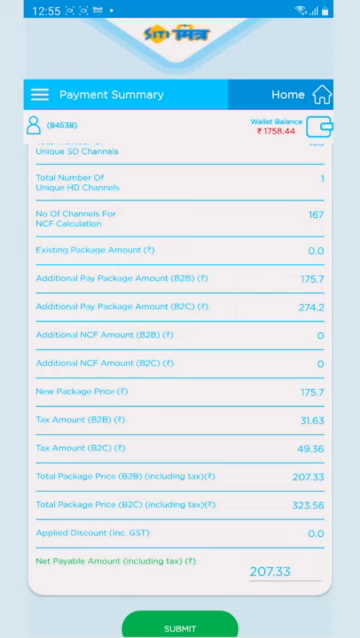
scroll(up, 3)
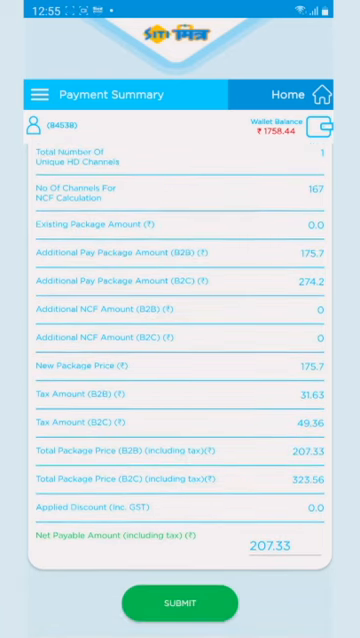
click(180, 602)
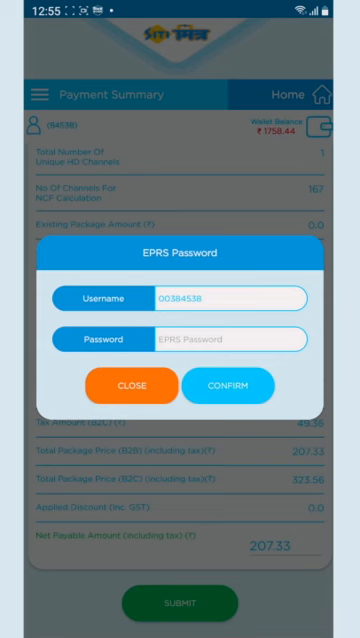
click(230, 340)
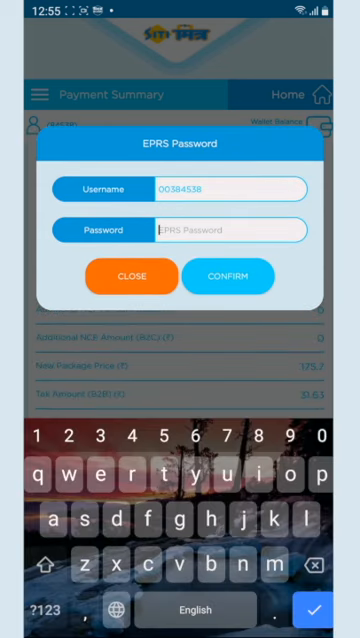
text(1)
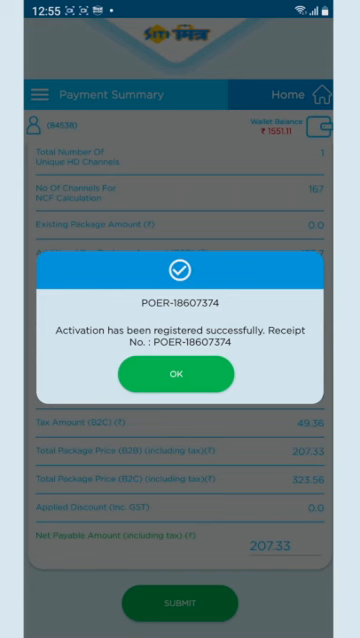
click(180, 372)
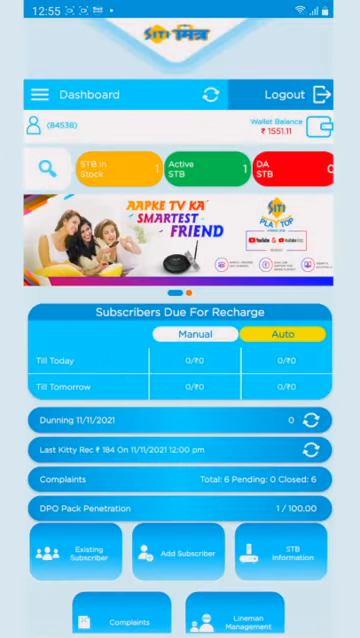